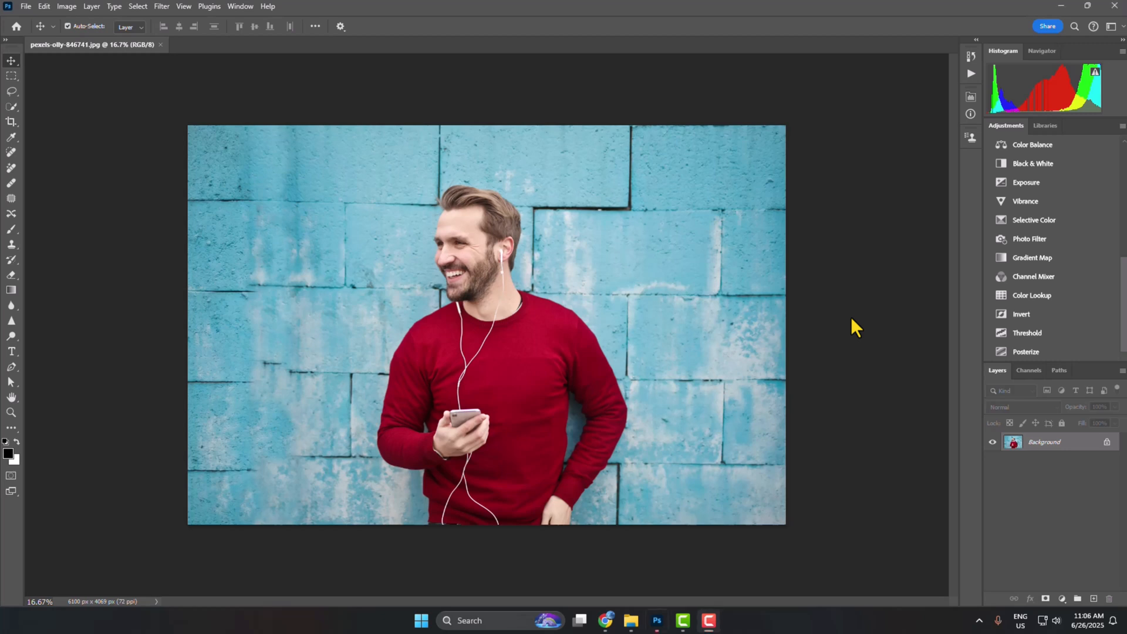
mouse_move(534, 324)
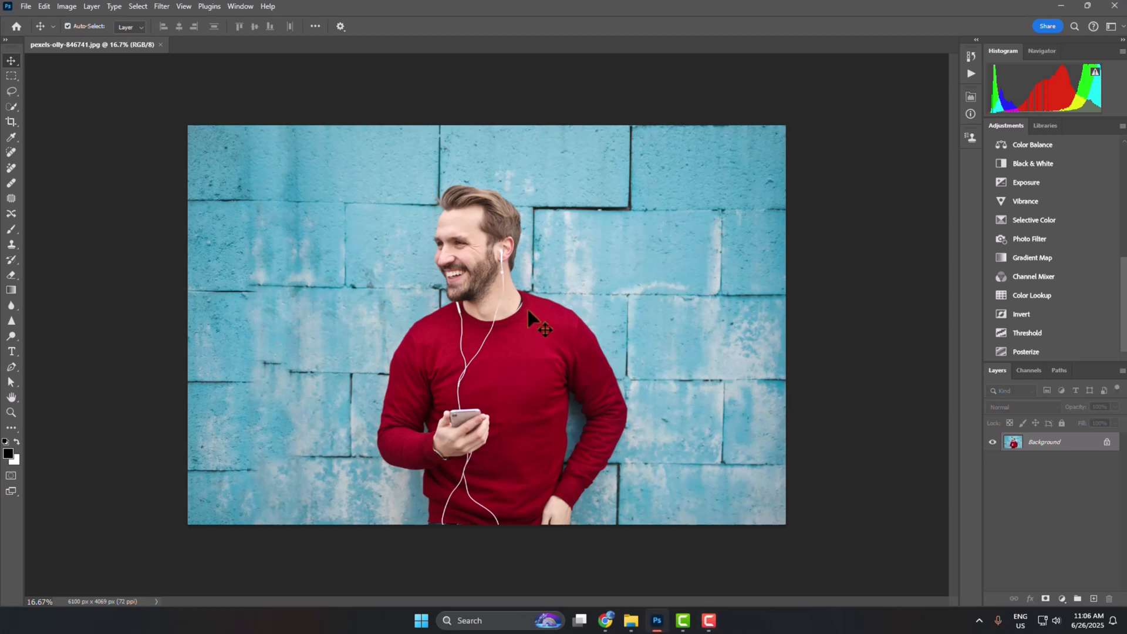
Show the Actions panel from the Window menu
left_click(240, 6)
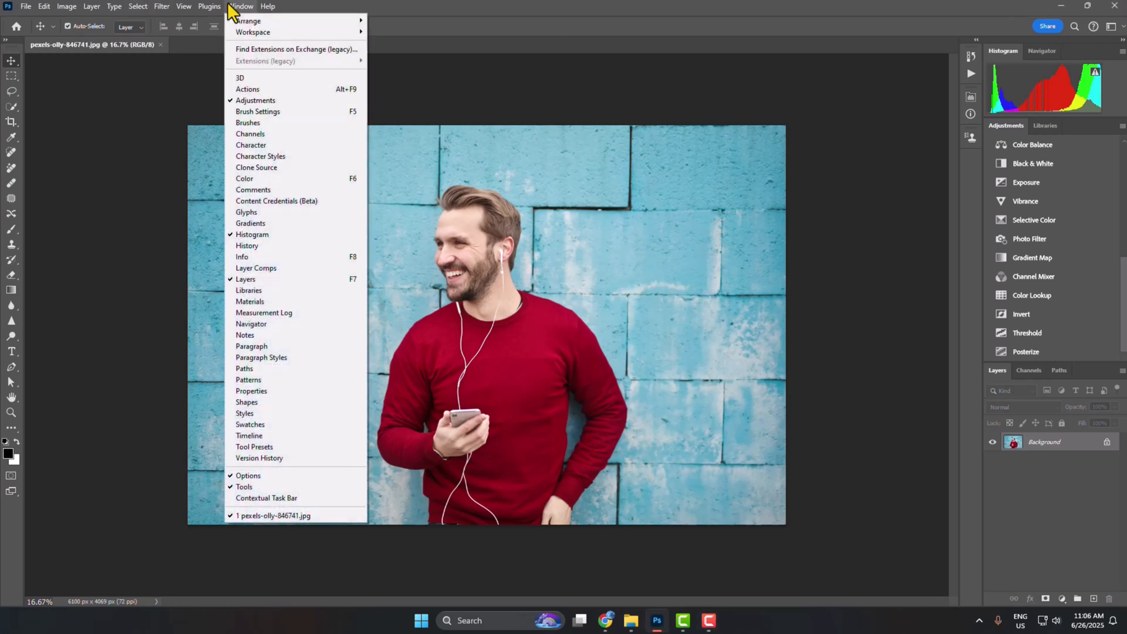
left_click(247, 89)
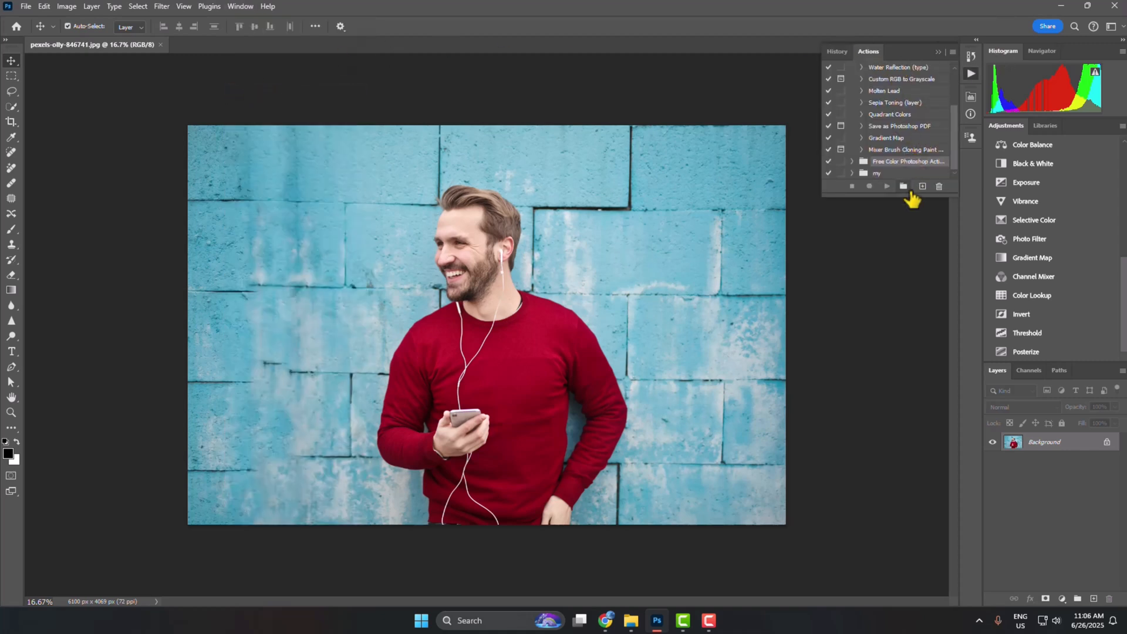
Create a new action set named 'Adjust-Brightness'
left_click(903, 186)
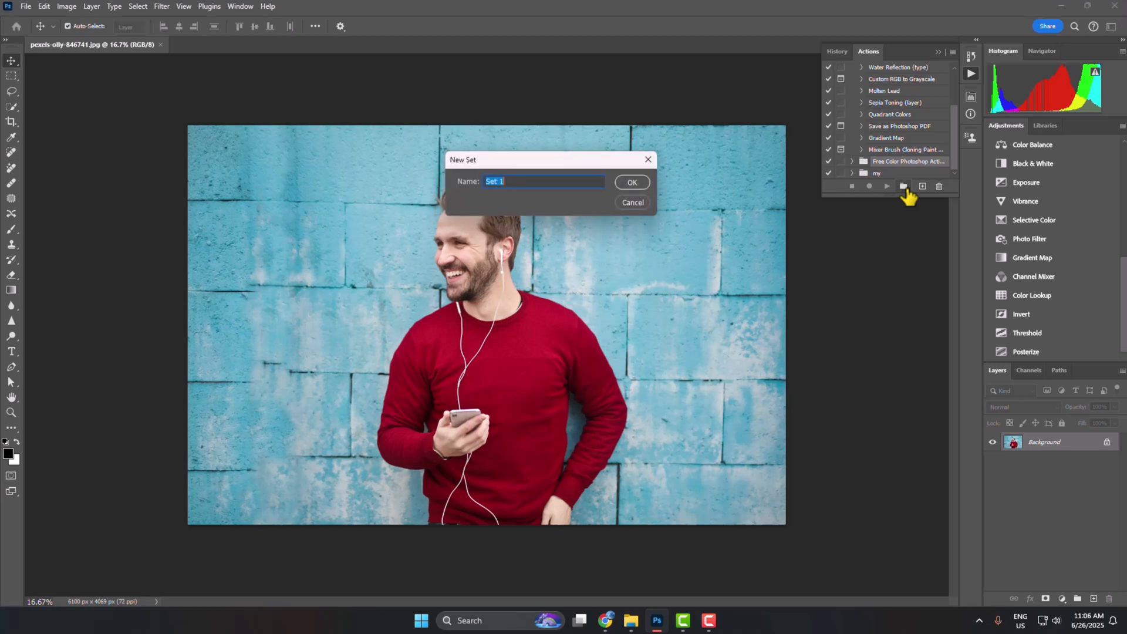
mouse_move(487, 210)
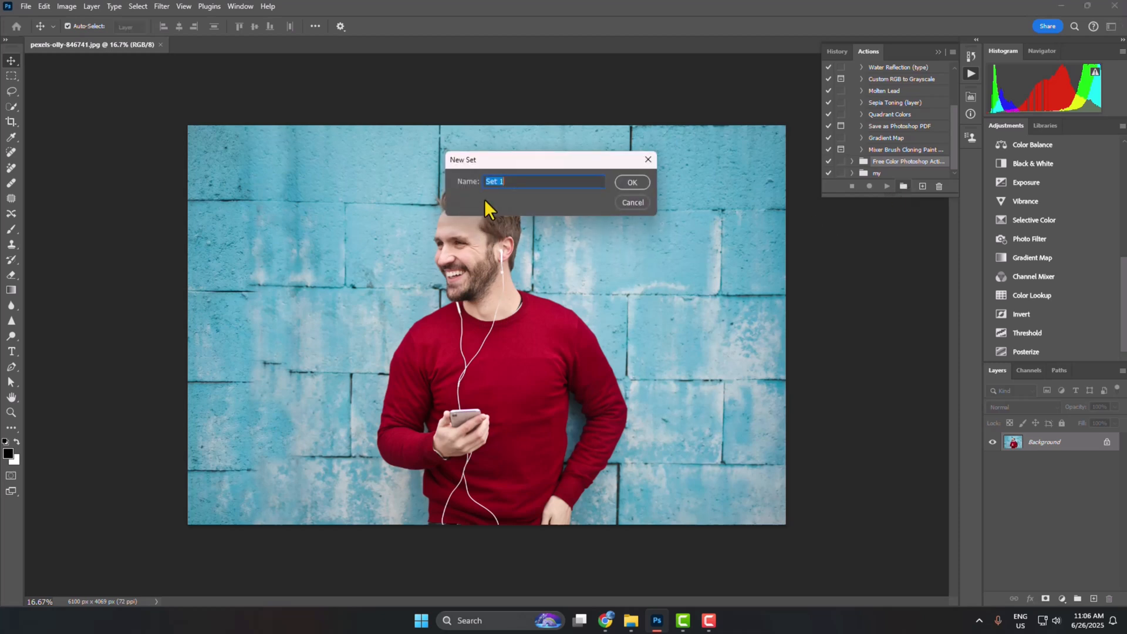
type("Adjus")
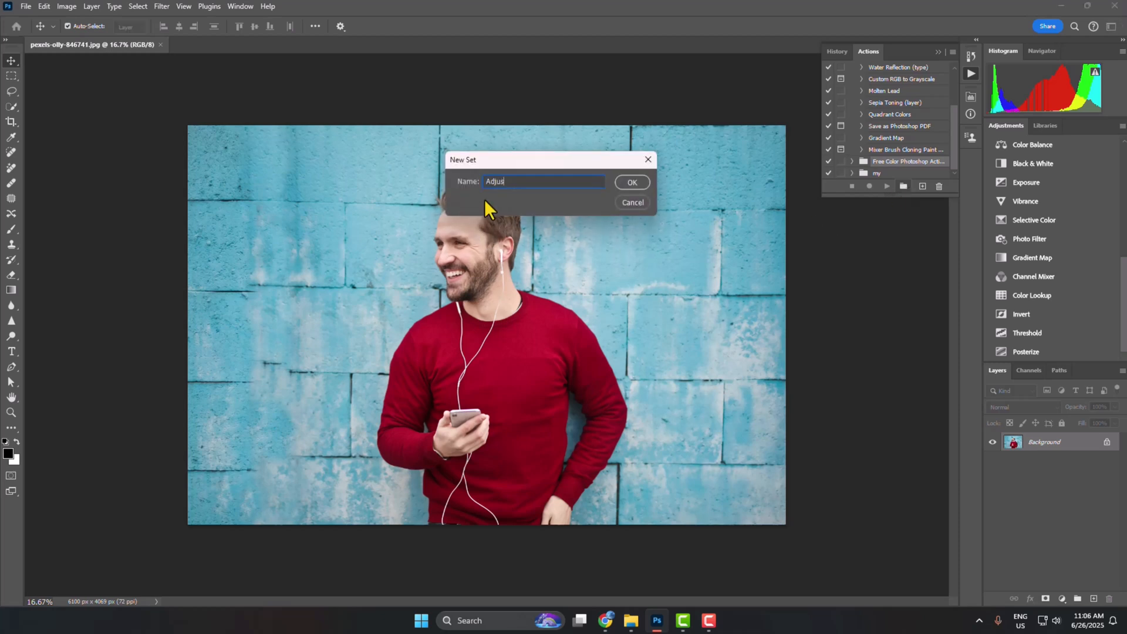
type("t-Brightness")
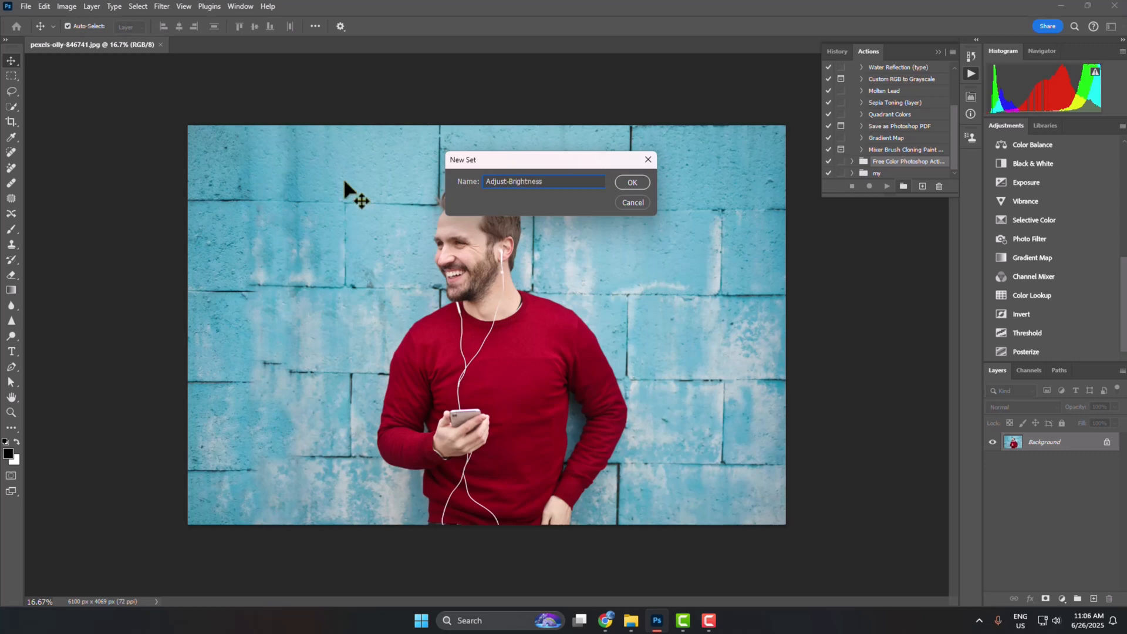
left_click(631, 182)
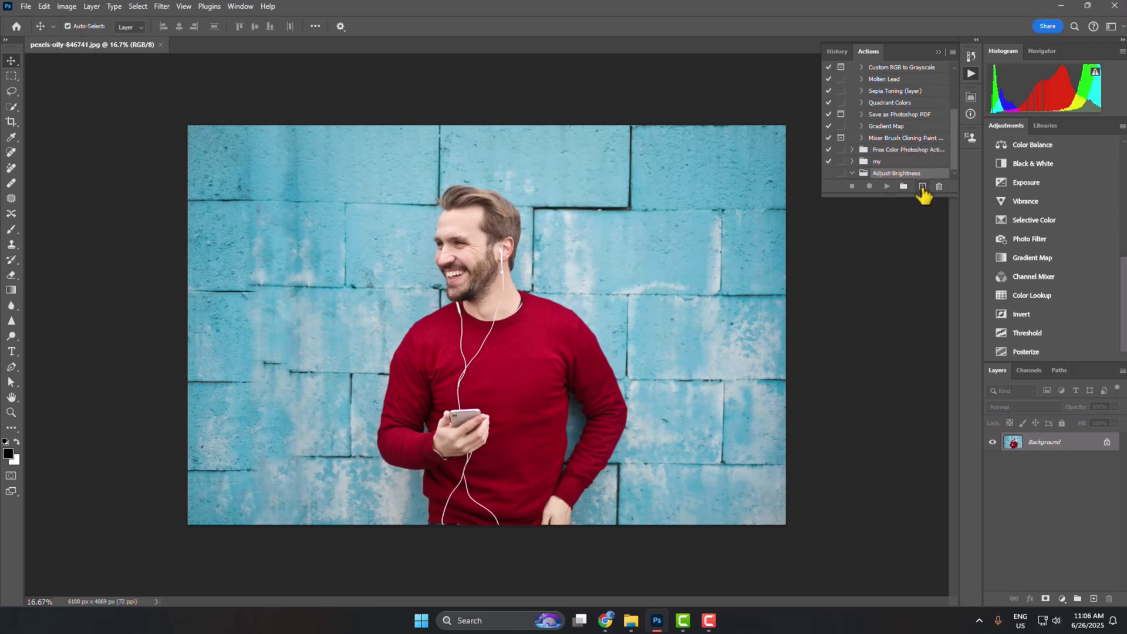
Create a 'Brightness' action in the Adjust-Brightness set and start recording
left_click(922, 186)
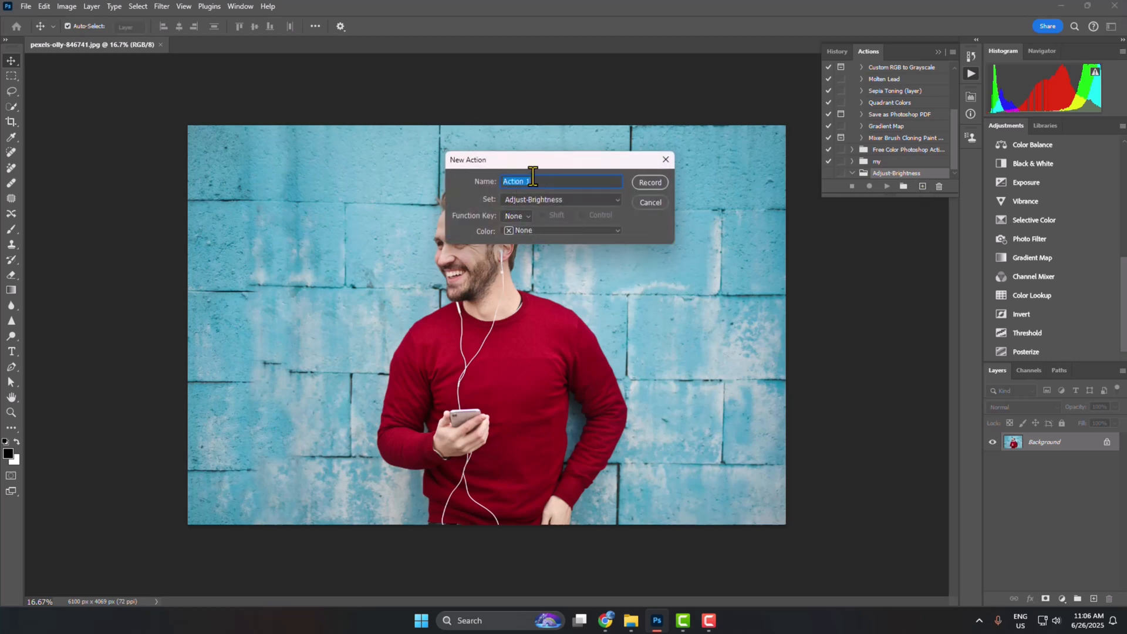
mouse_move(557, 180)
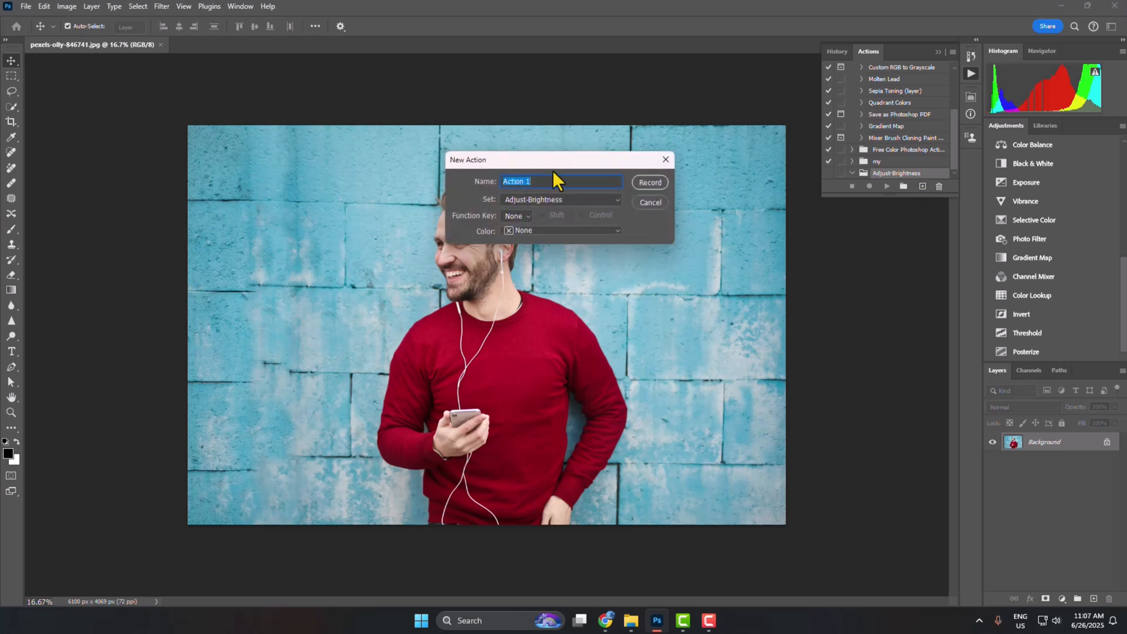
type("Brightness")
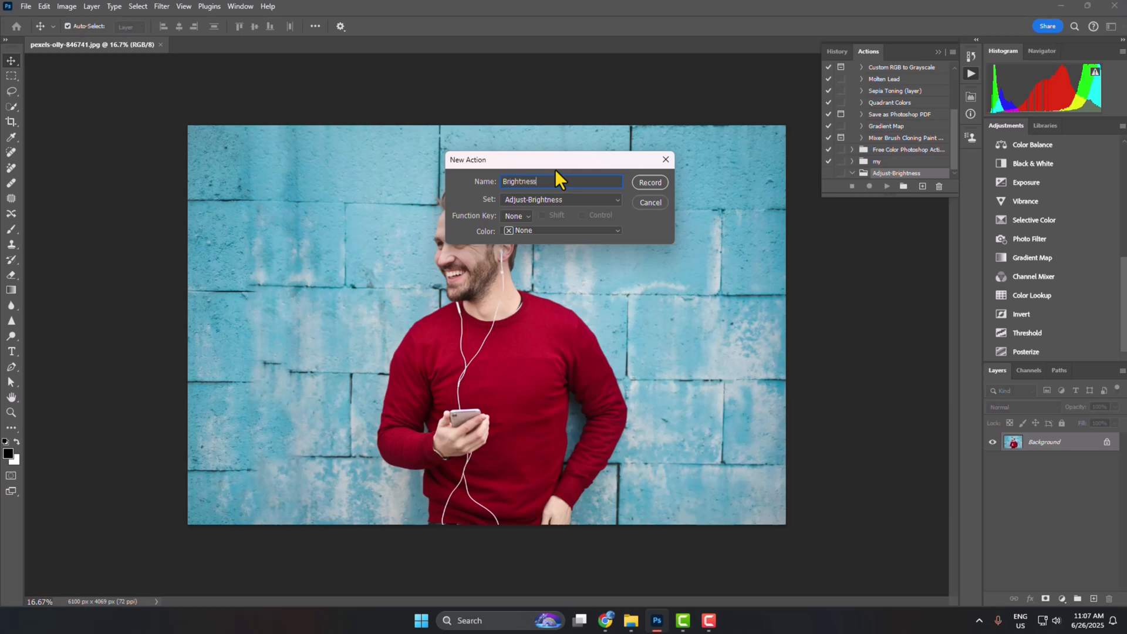
left_click(561, 199)
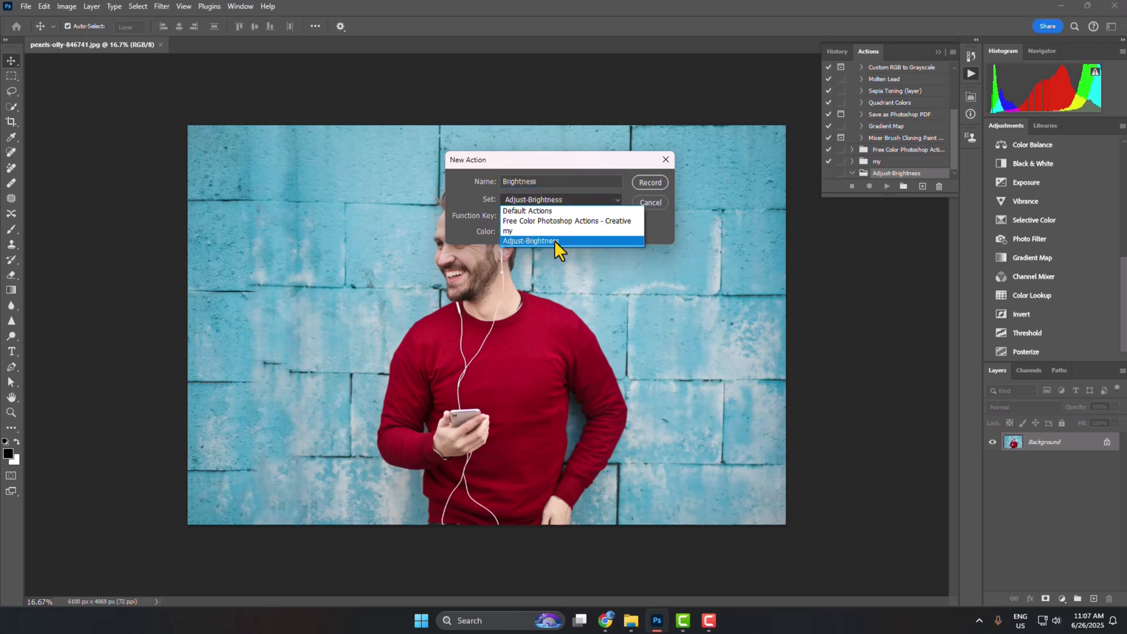
left_click(530, 241)
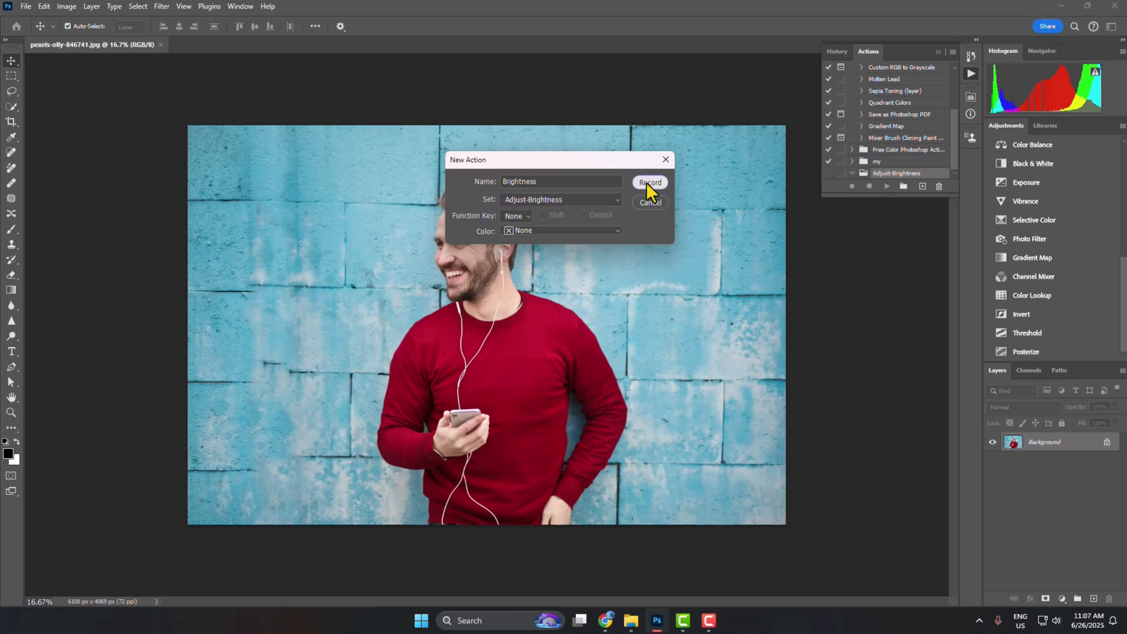
left_click(649, 182)
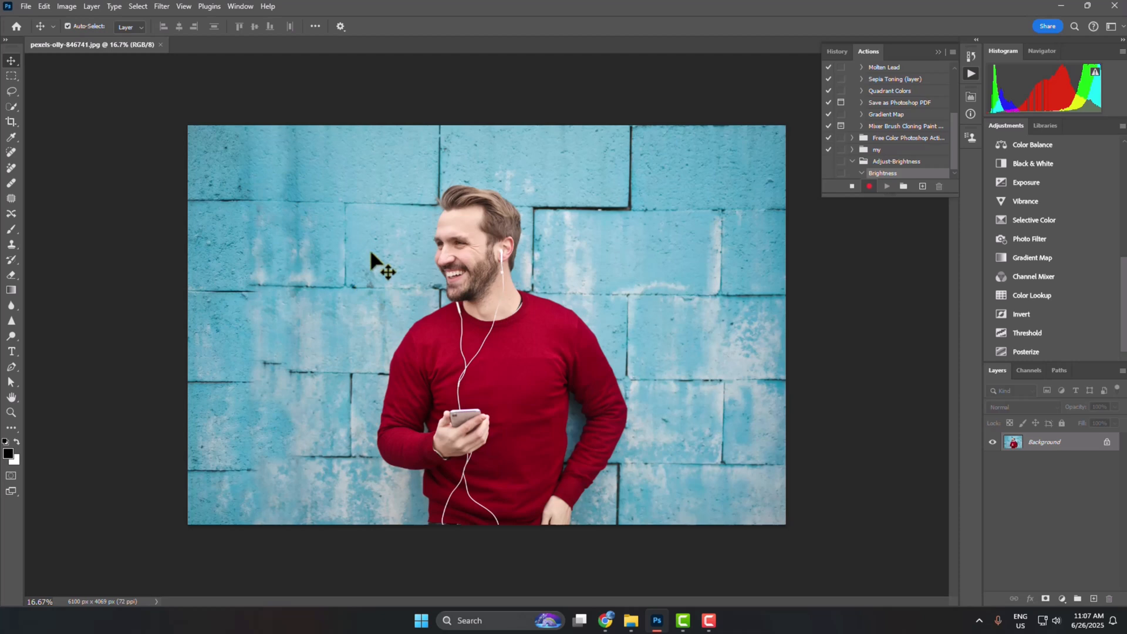
mouse_move(241, 162)
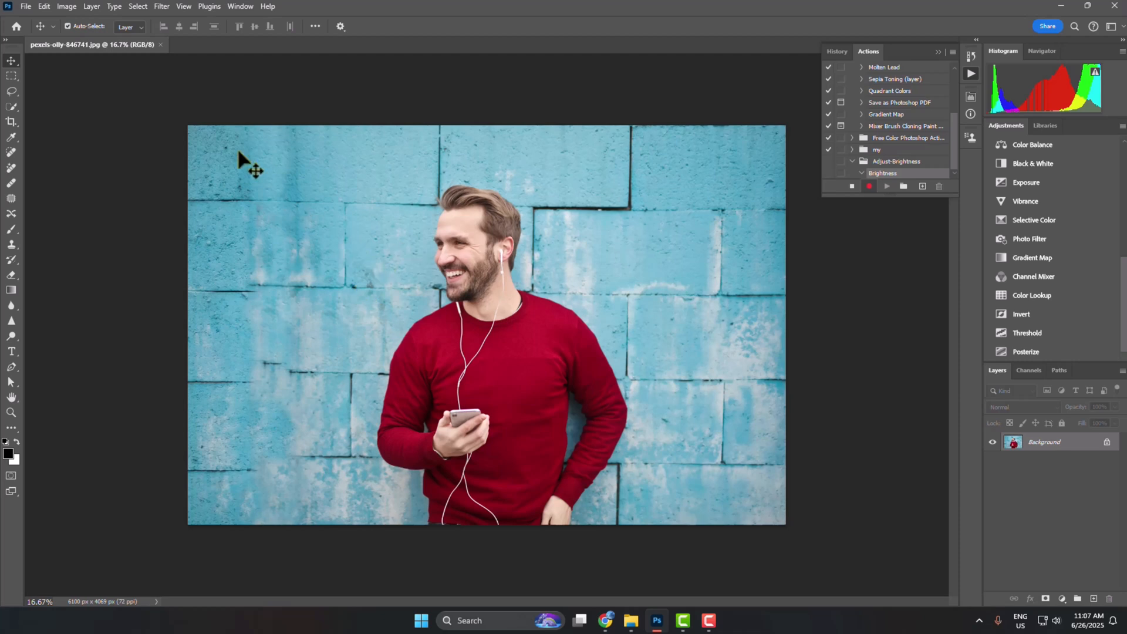
Apply Brightness/Contrast with brightness 31 and contrast -33 to the photo
left_click(66, 6)
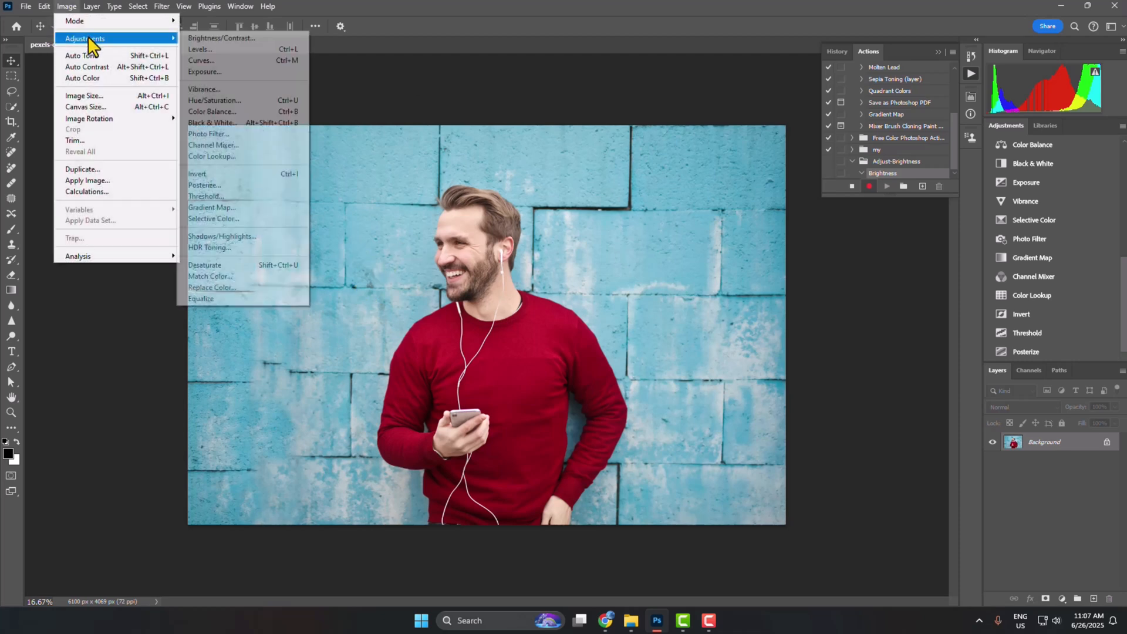
mouse_move(244, 39)
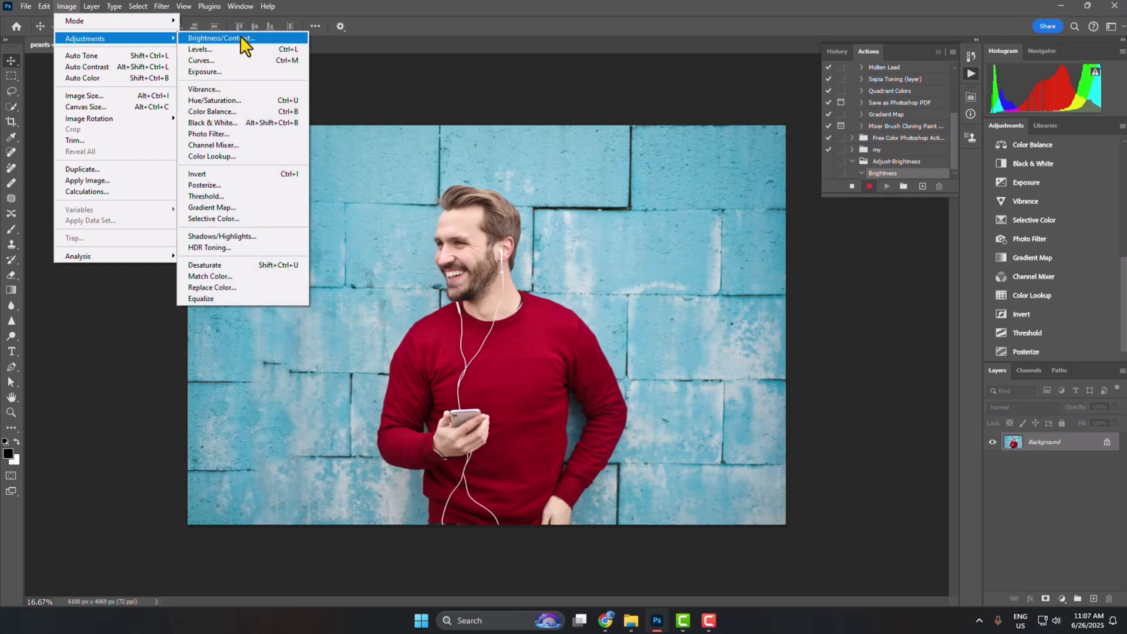
left_click(217, 39)
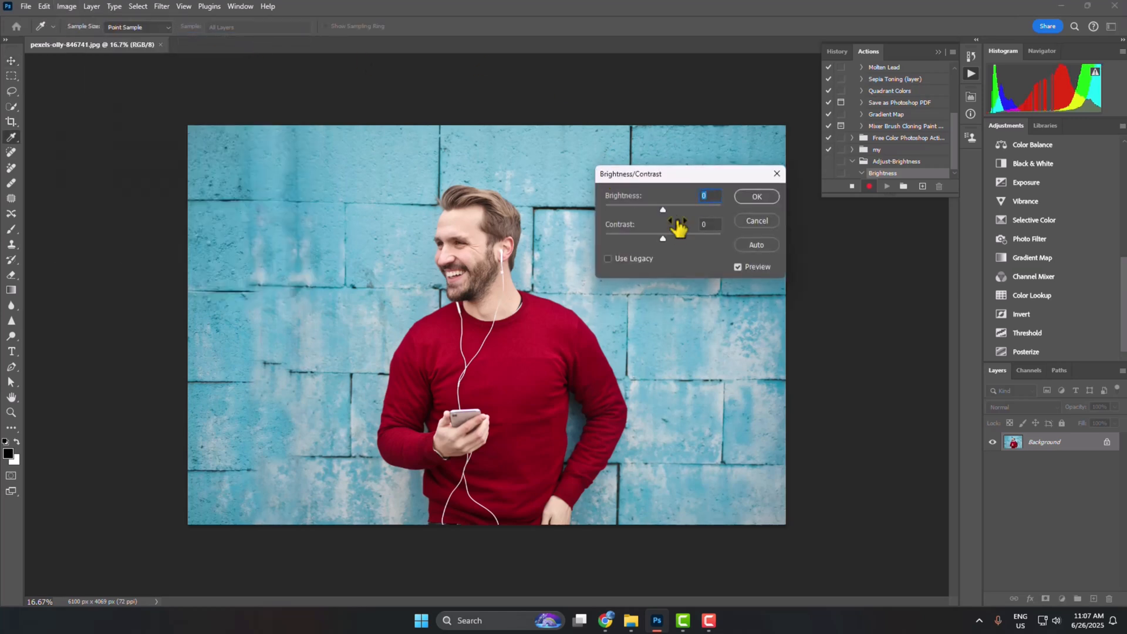
left_click_drag(662, 209, 675, 209)
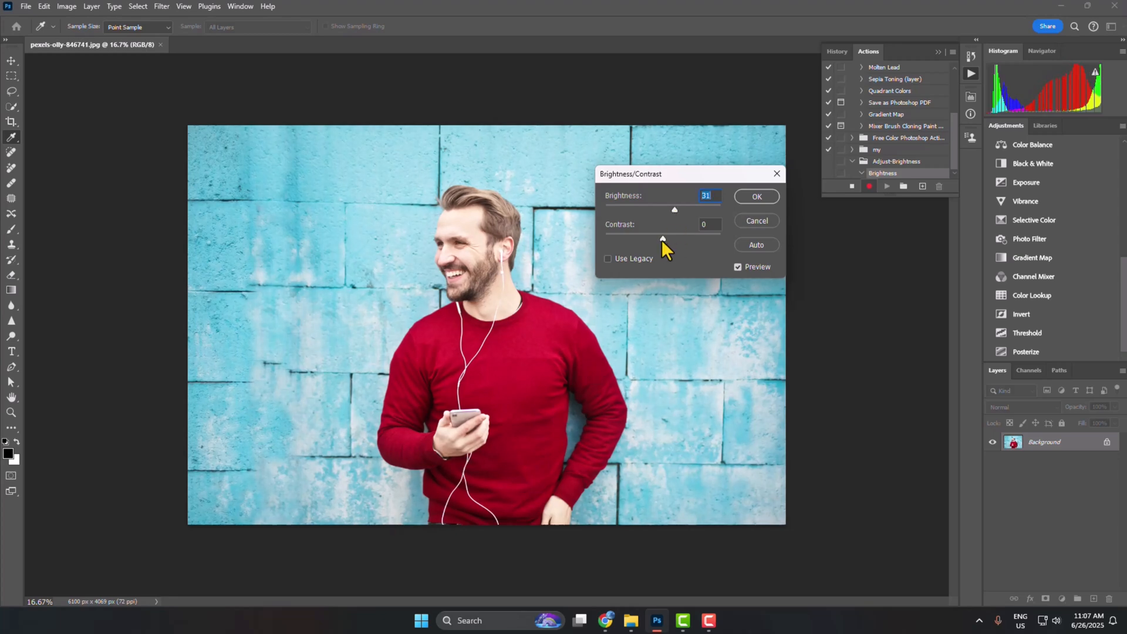
left_click_drag(661, 238, 621, 238)
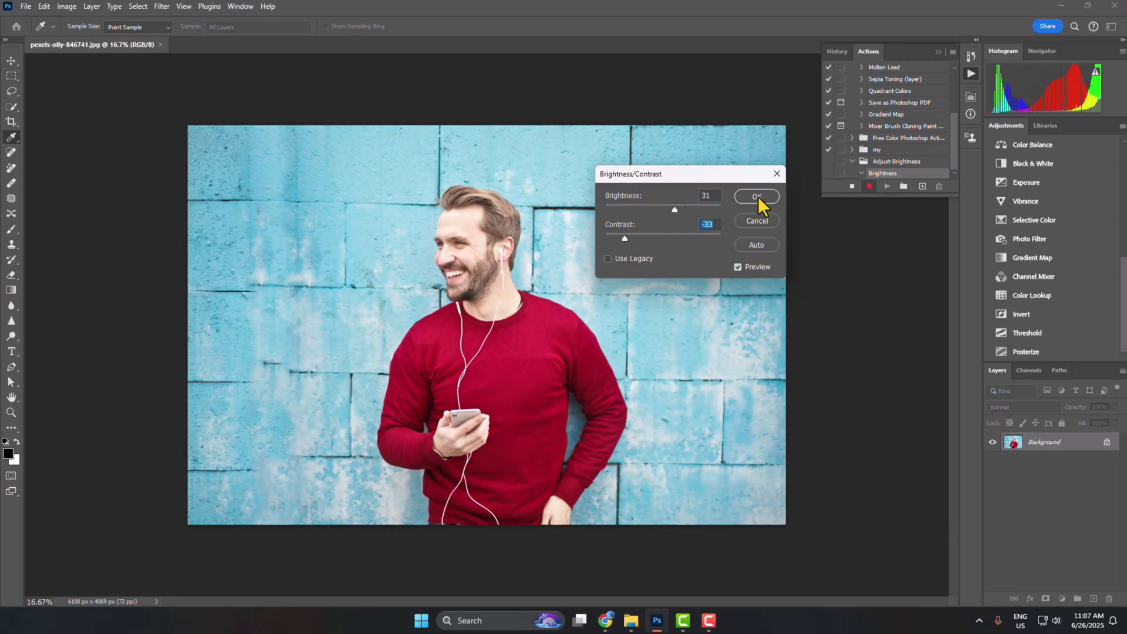
left_click(755, 196)
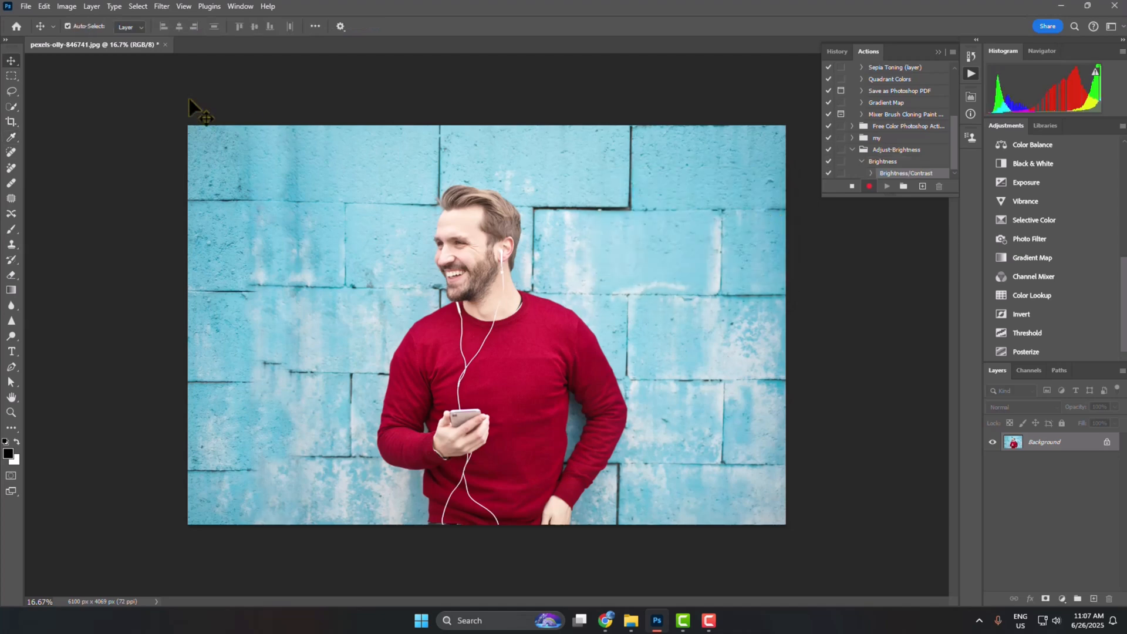
Save the brightened photo as a JPEG in the Batch Edit folder
left_click(26, 6)
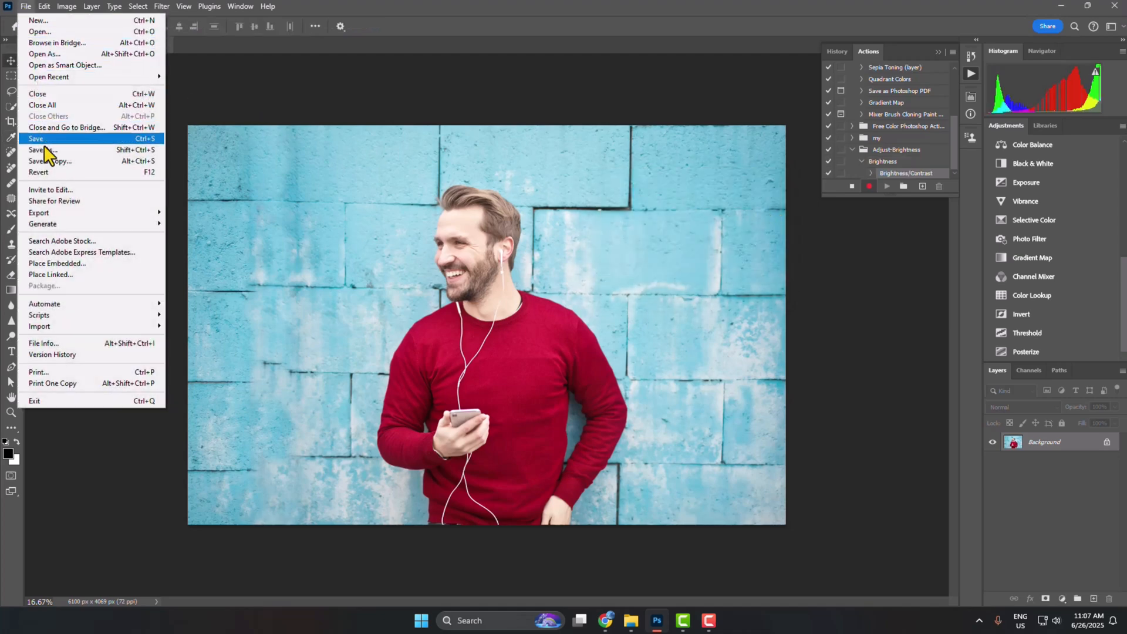
left_click(42, 160)
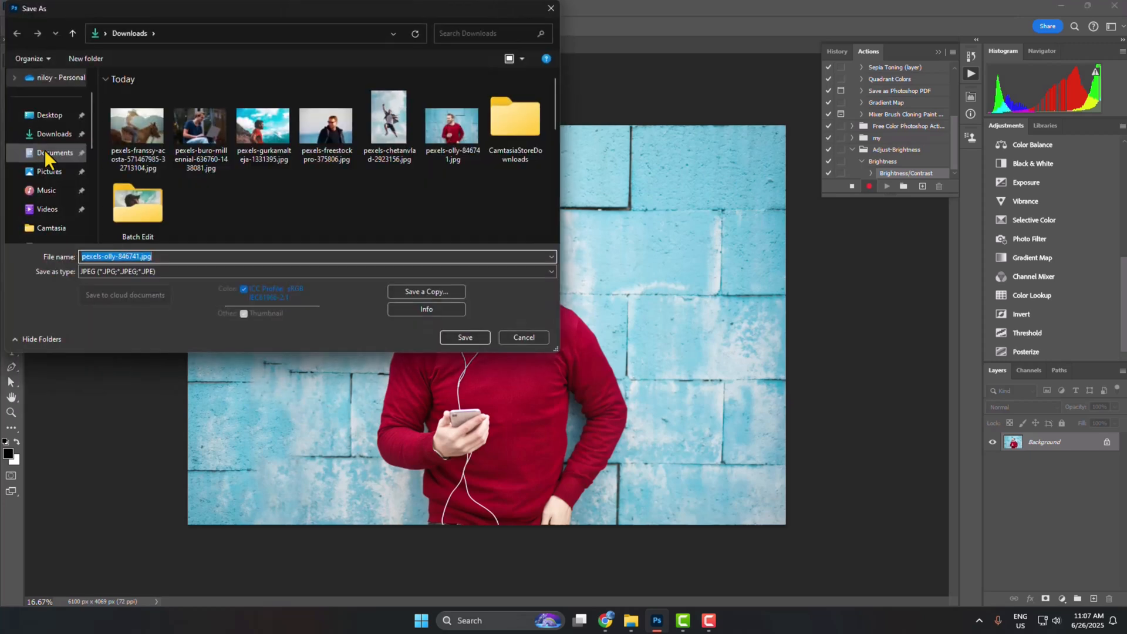
left_click(137, 205)
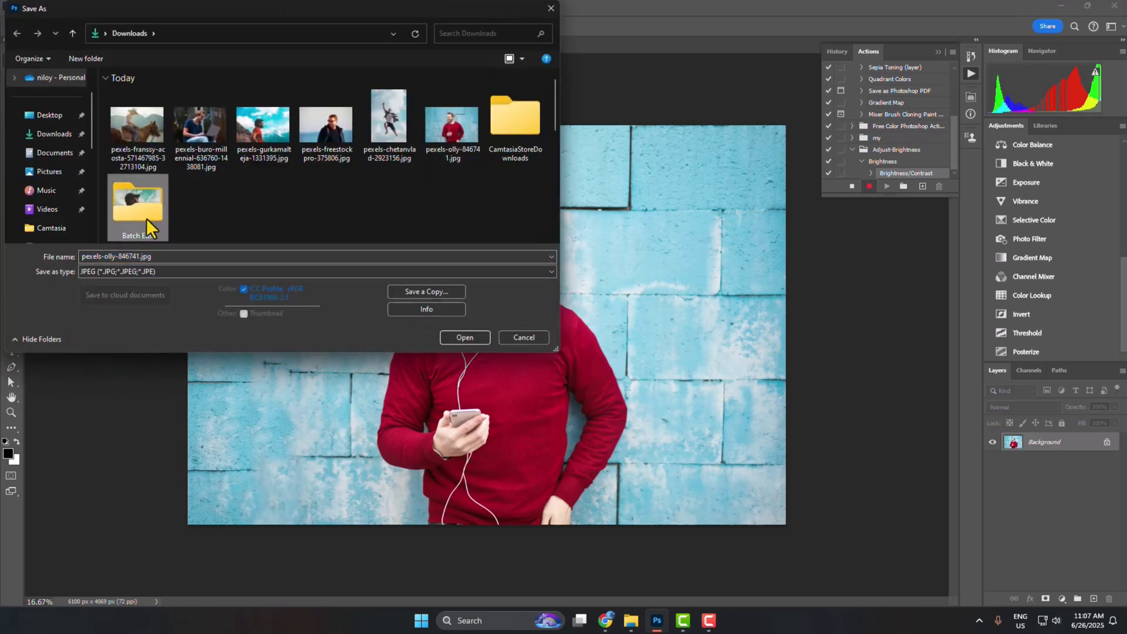
mouse_move(143, 219)
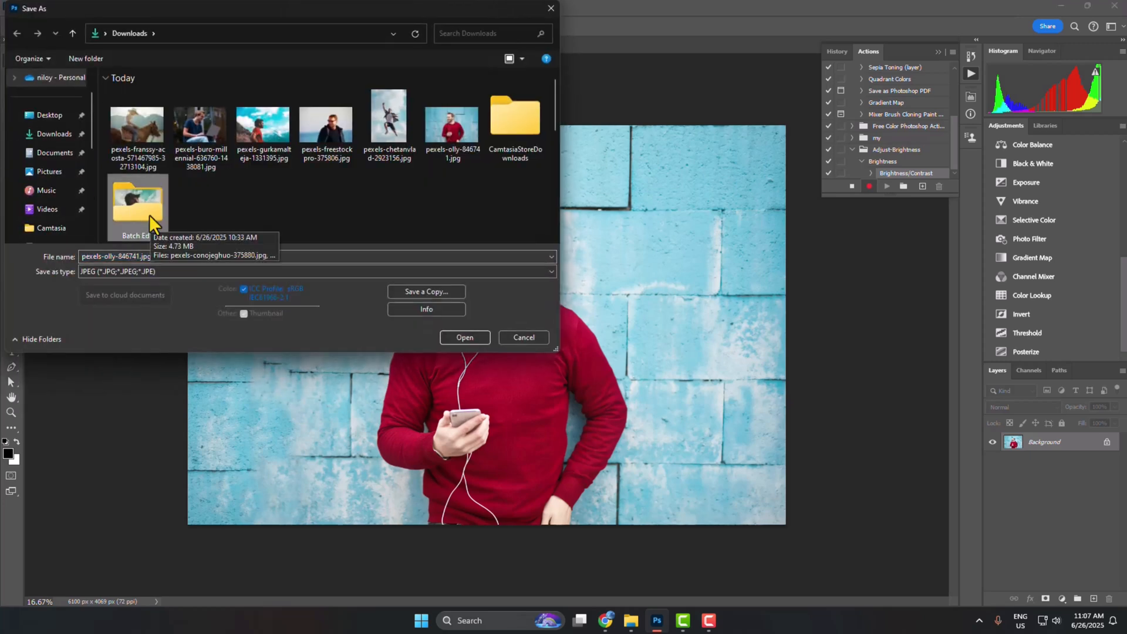
mouse_move(489, 310)
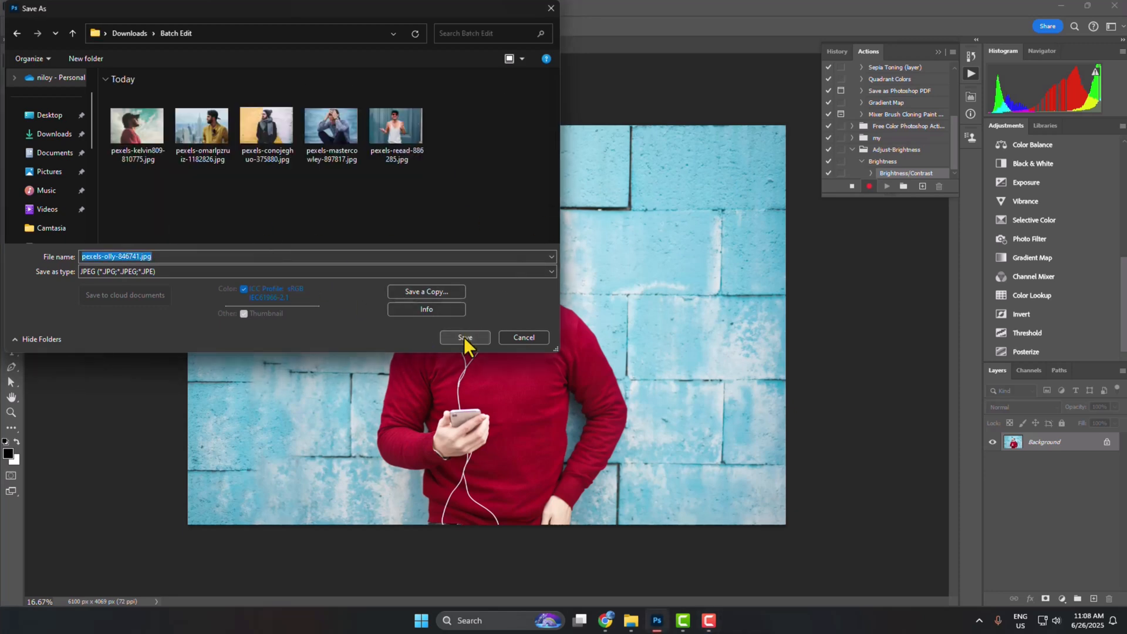
left_click(464, 337)
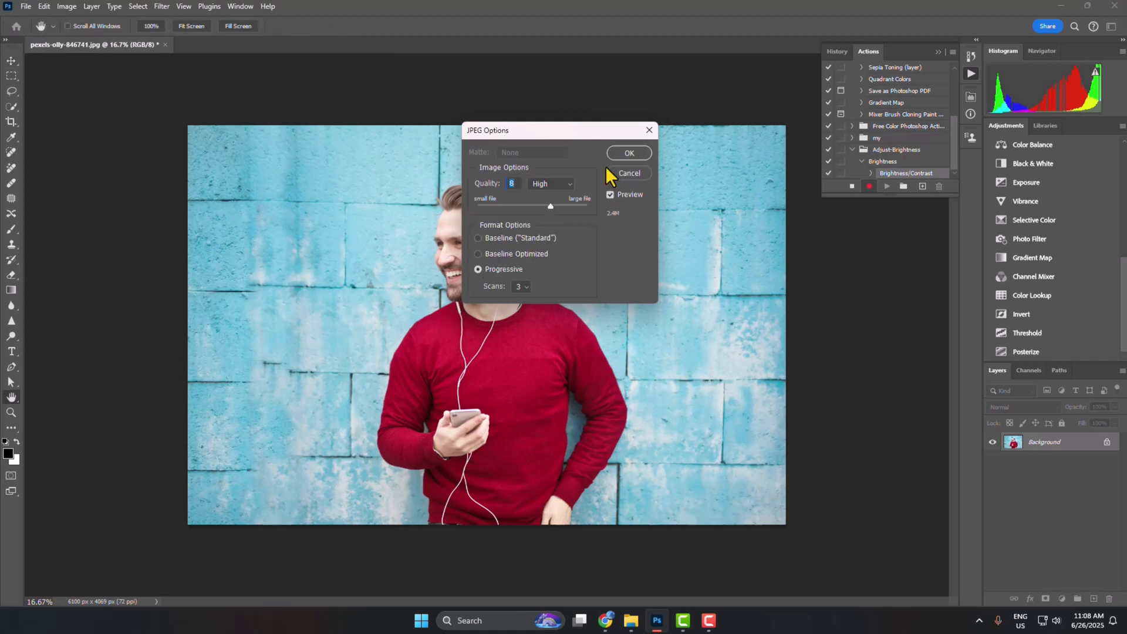
left_click(628, 152)
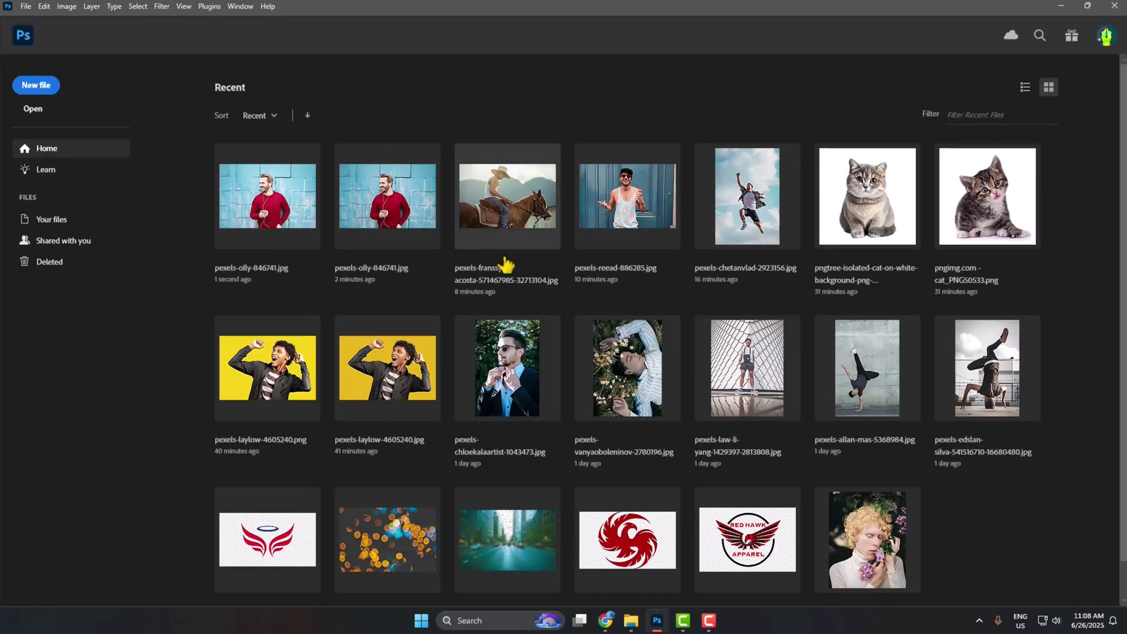
mouse_move(518, 124)
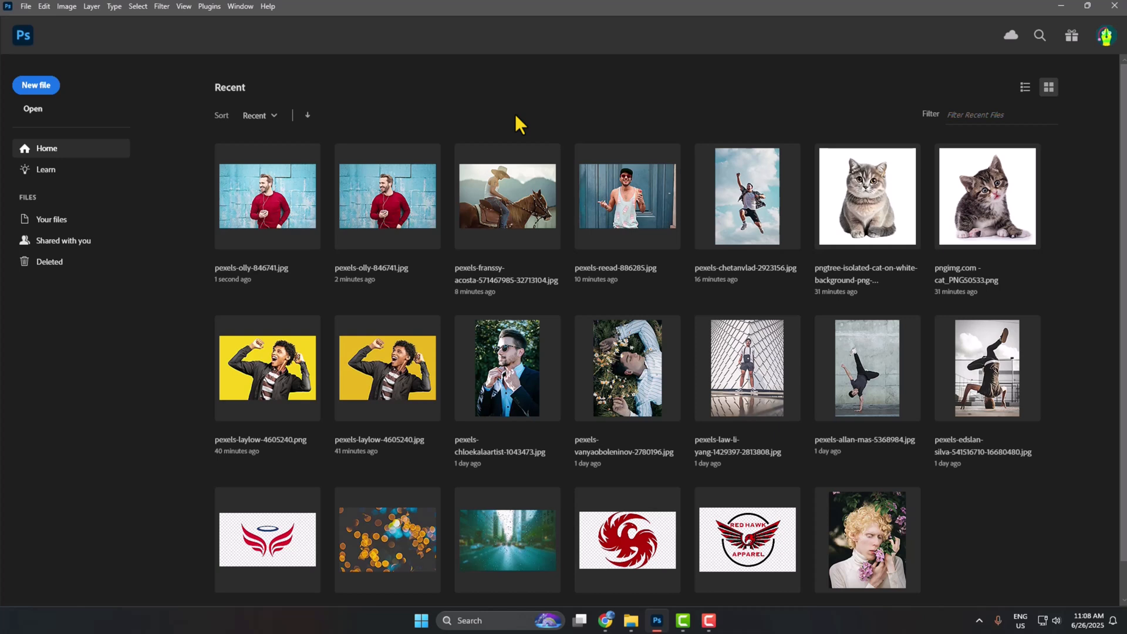
Open the File menu to reach the automation commands
left_click(25, 6)
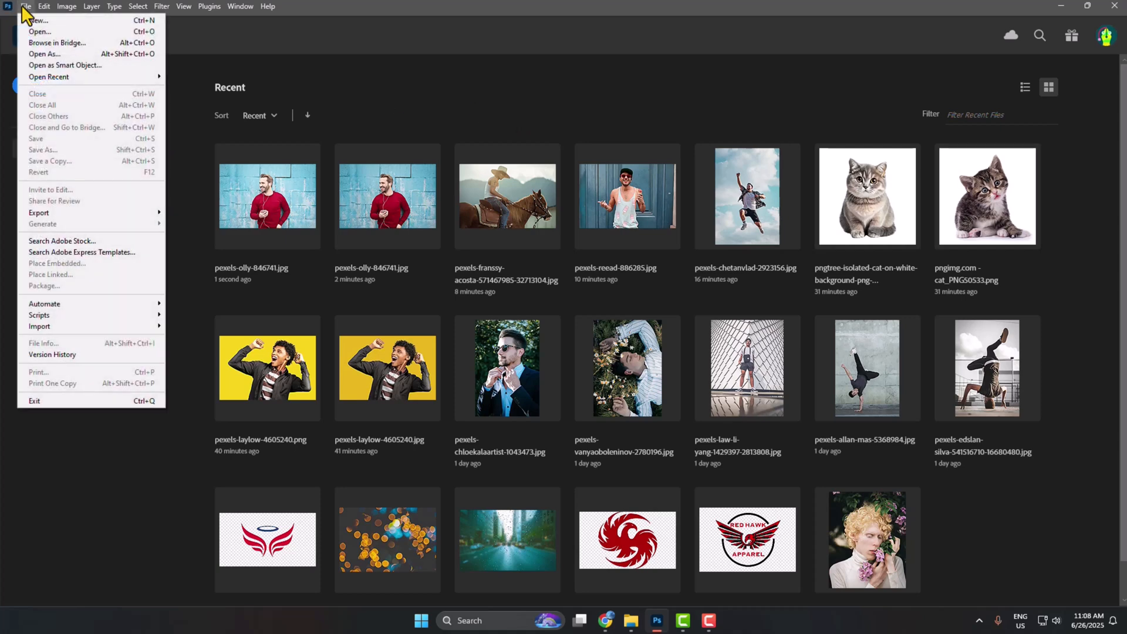
mouse_move(44, 303)
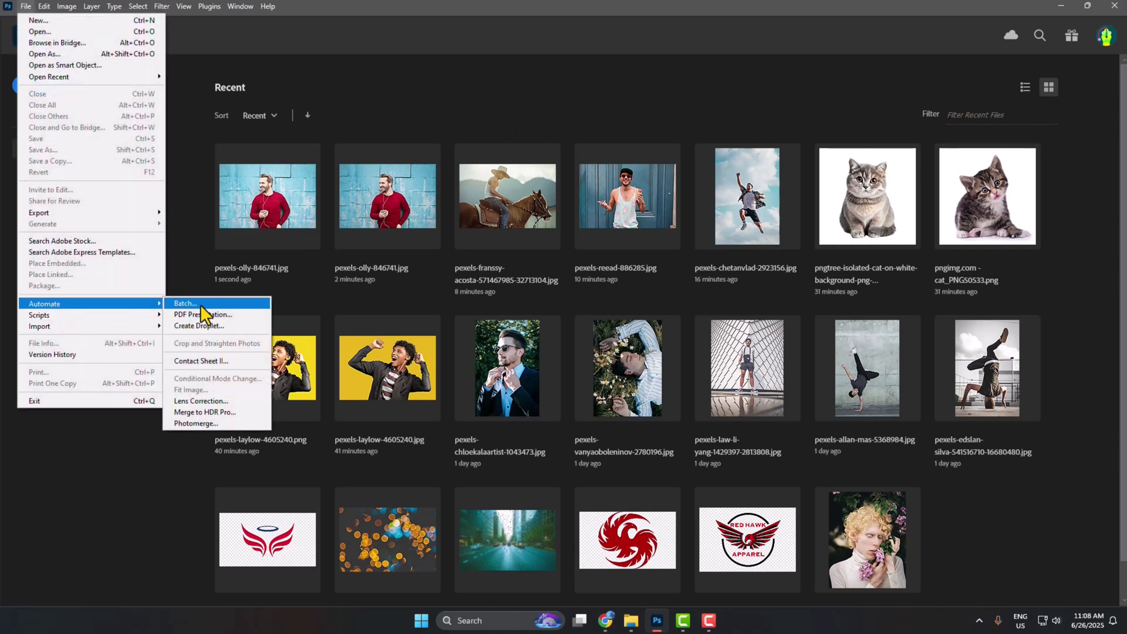
In the Batch dialog, choose the Adjust-Brightness set and Batch Edit as the source folder
left_click(186, 303)
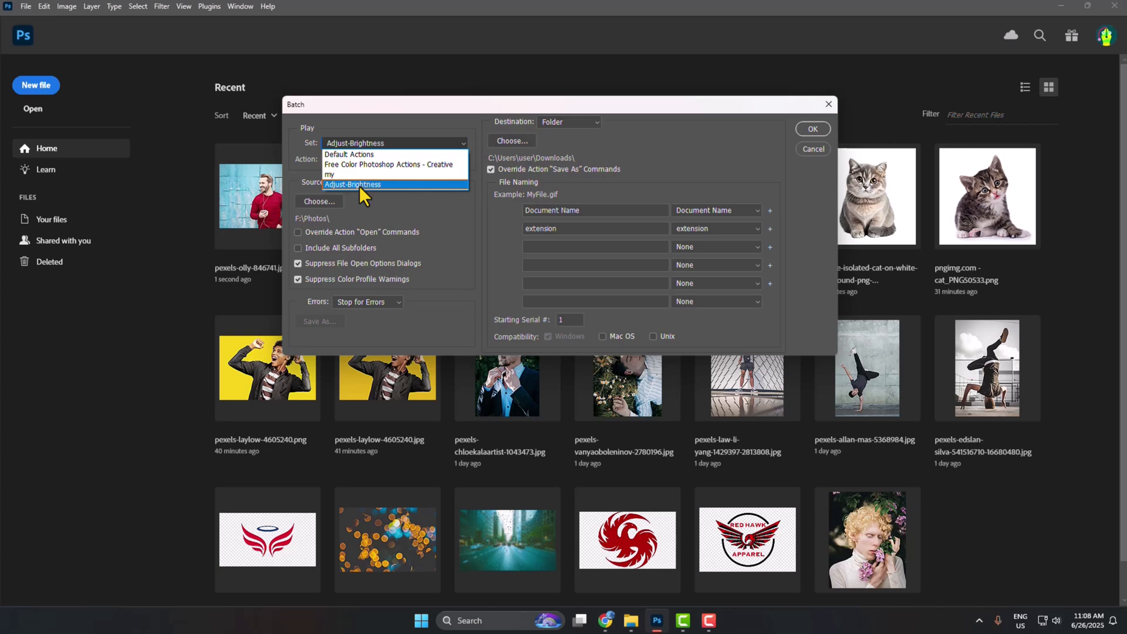
left_click(352, 185)
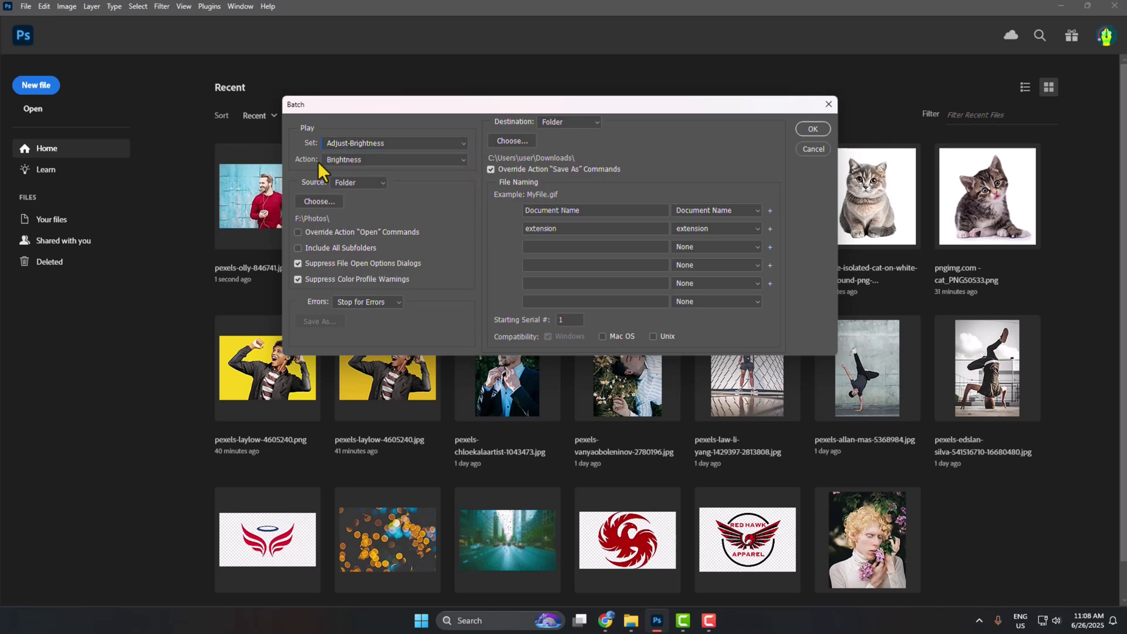
mouse_move(399, 208)
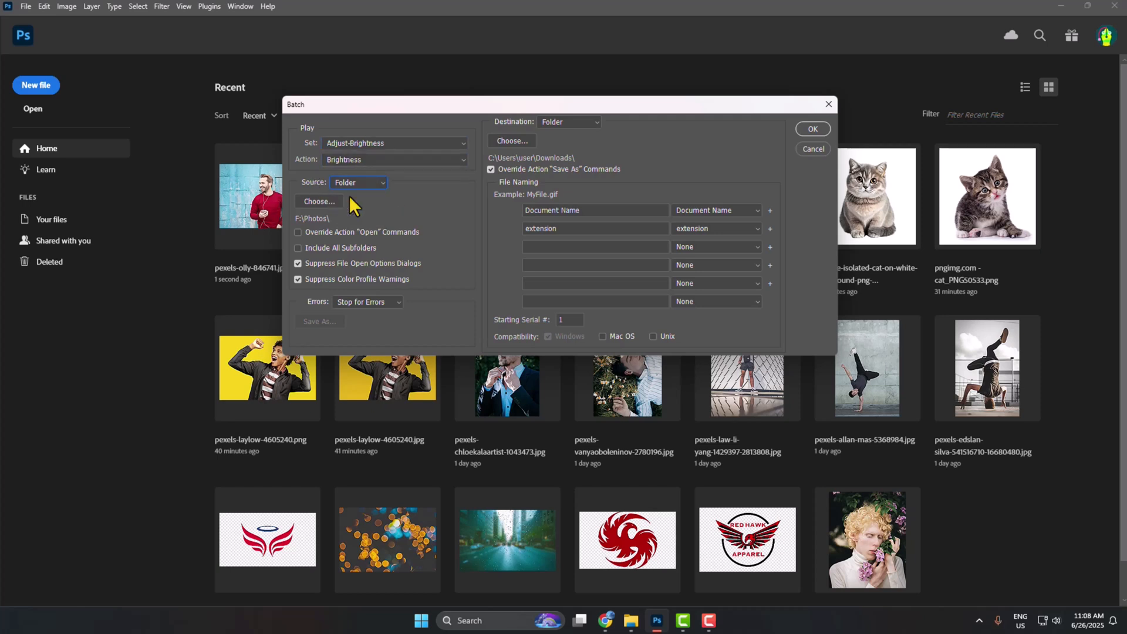
left_click(318, 202)
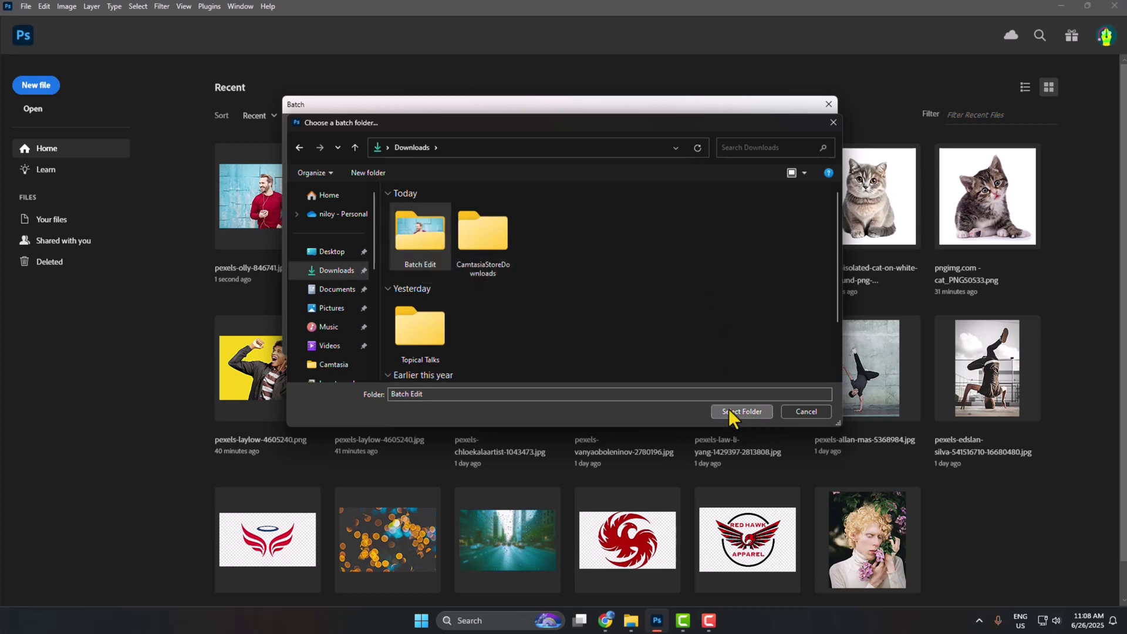
left_click(741, 410)
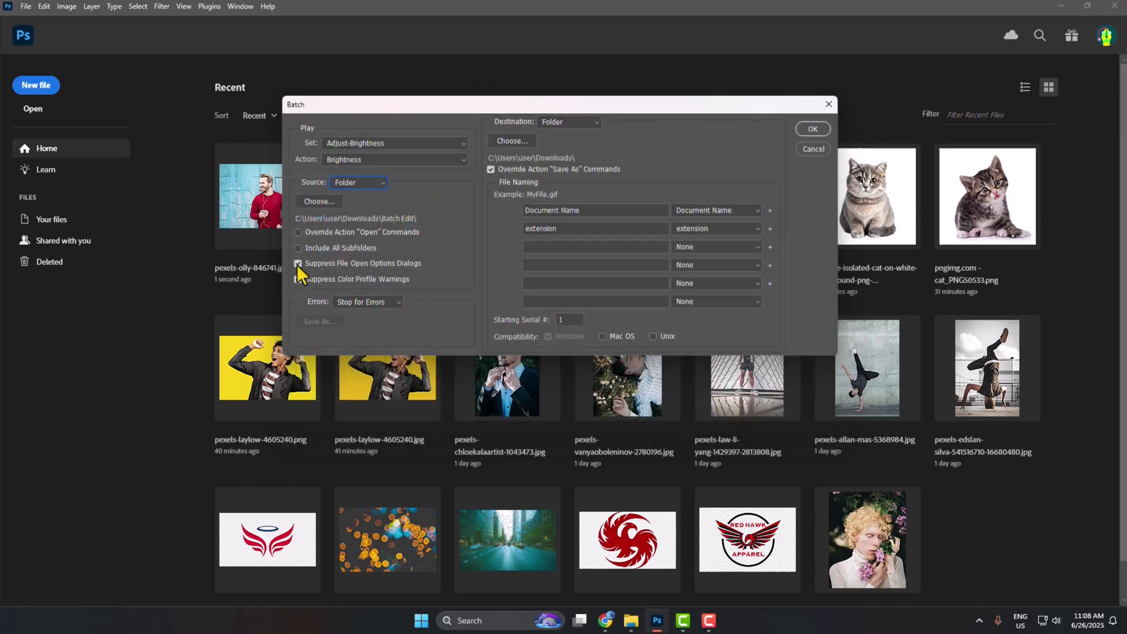
left_click(297, 278)
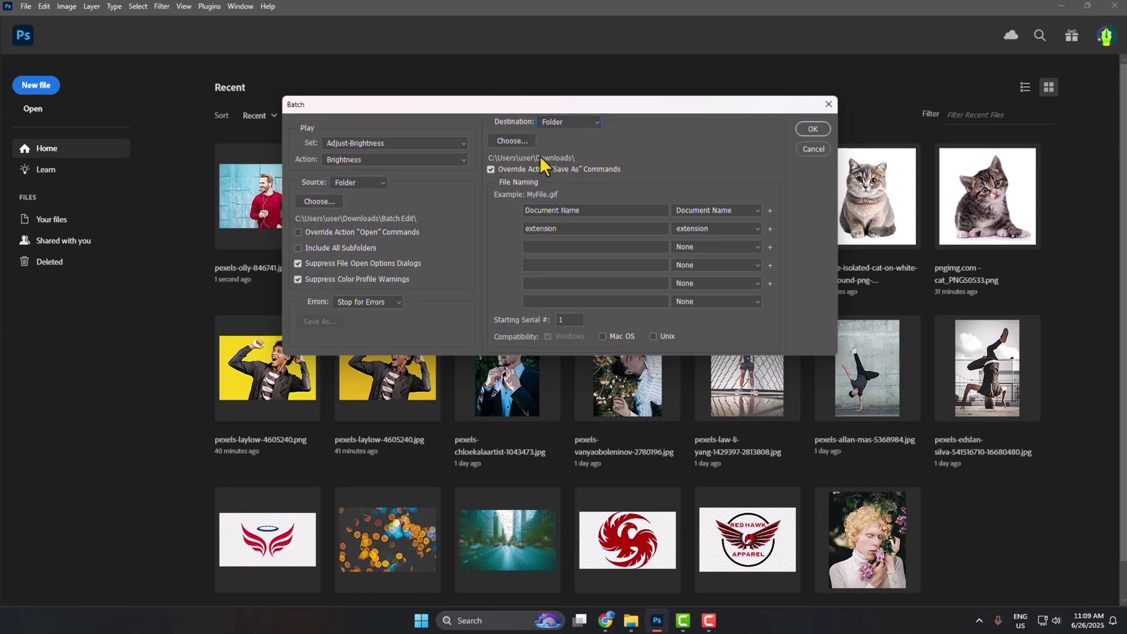
Set Batch Edit as the destination folder and run the batch
left_click(512, 141)
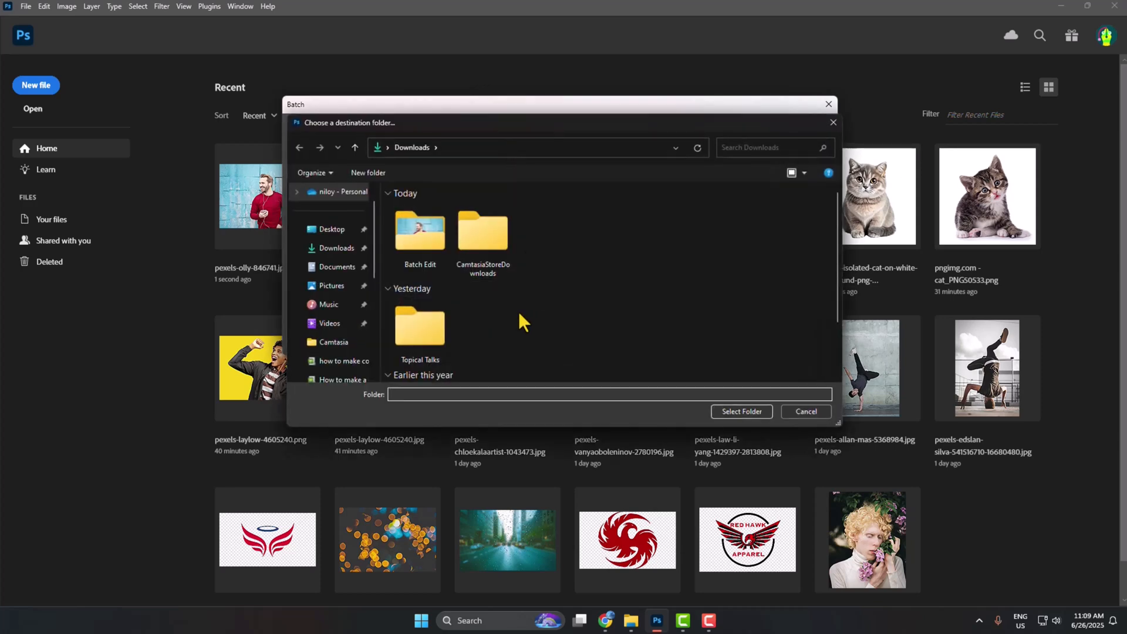
left_click(419, 231)
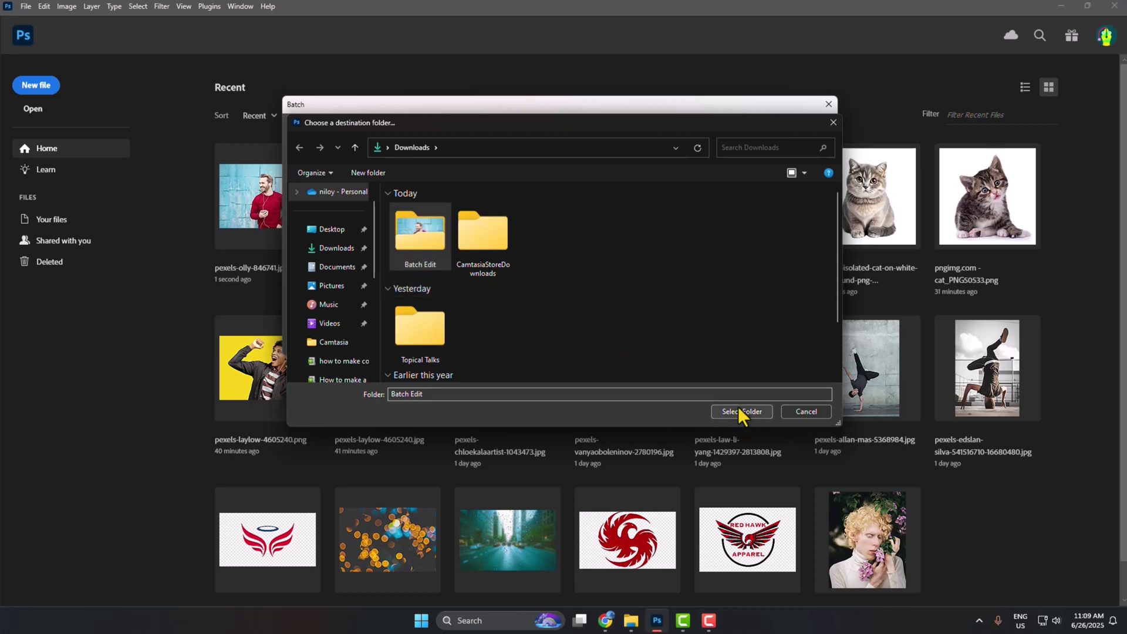
left_click(741, 411)
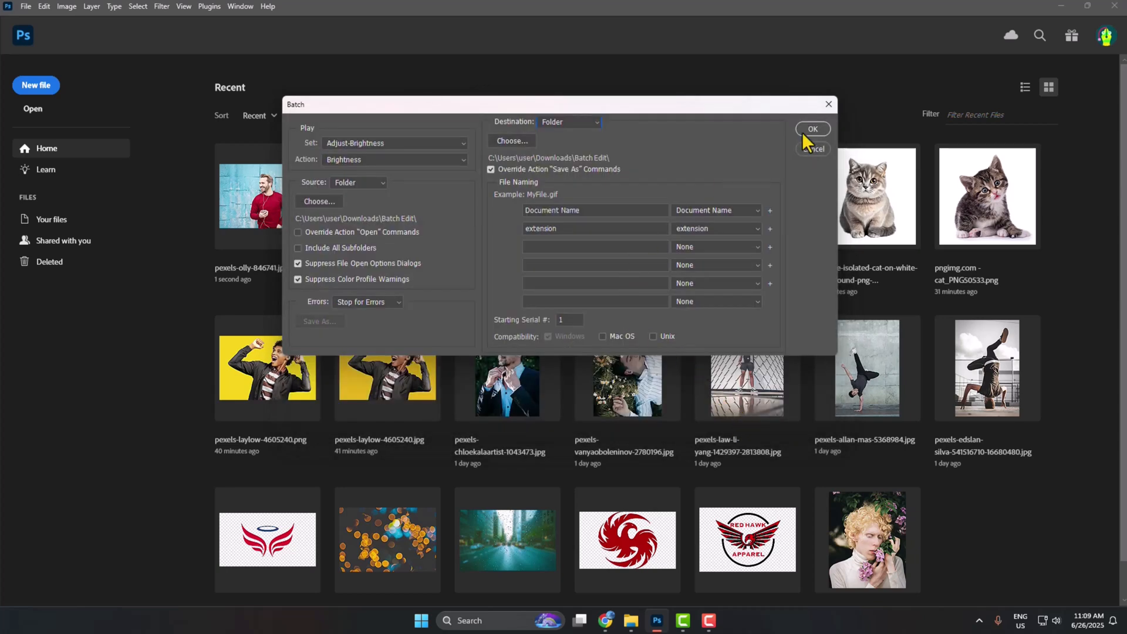
left_click(811, 130)
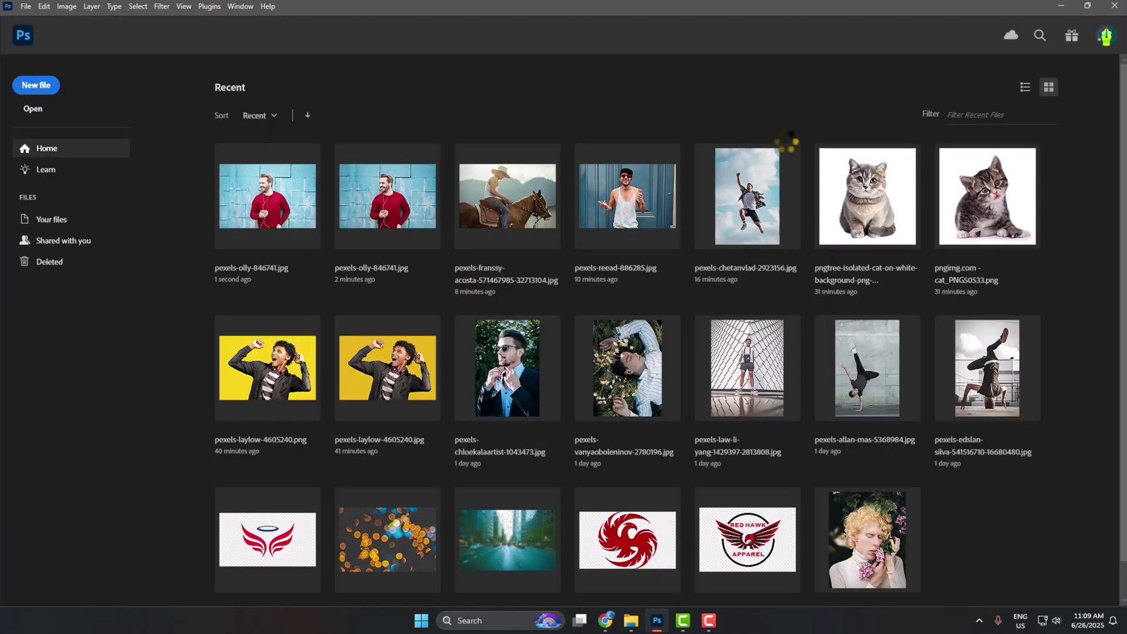
Open Batch Edit in File Explorer and preview a processed photo
left_click(629, 620)
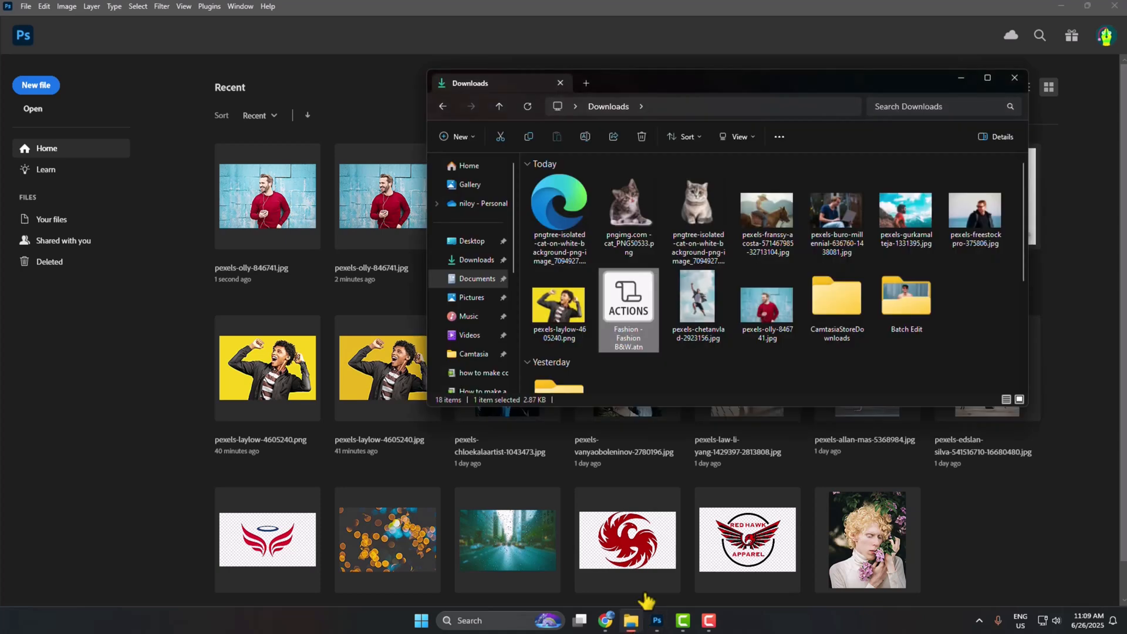
double_click(905, 295)
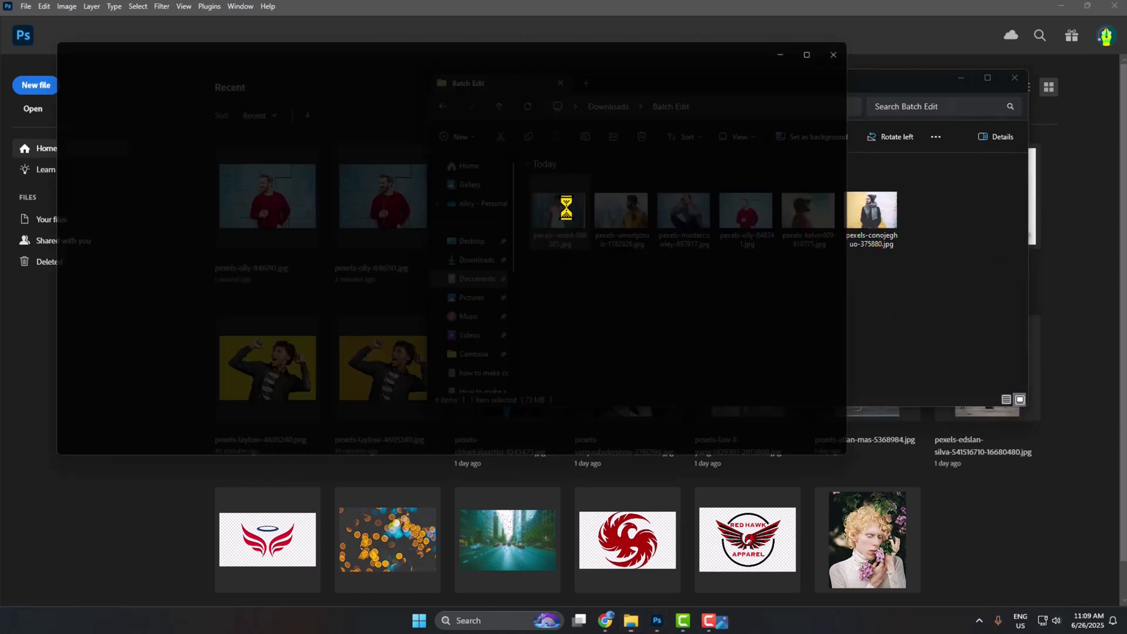
double_click(558, 209)
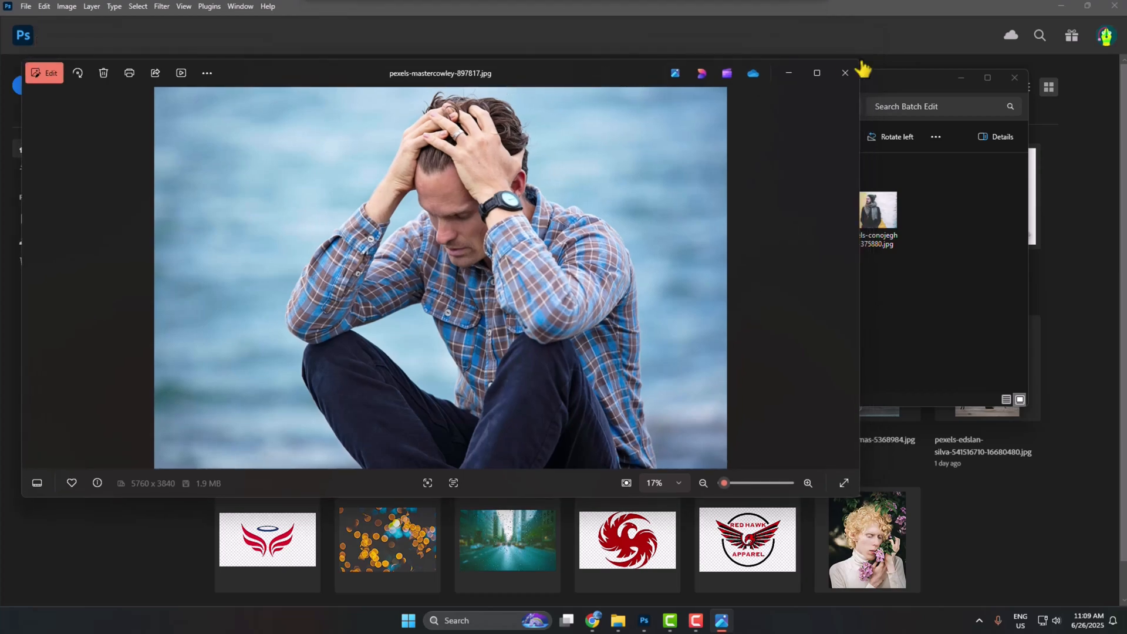
left_click(845, 73)
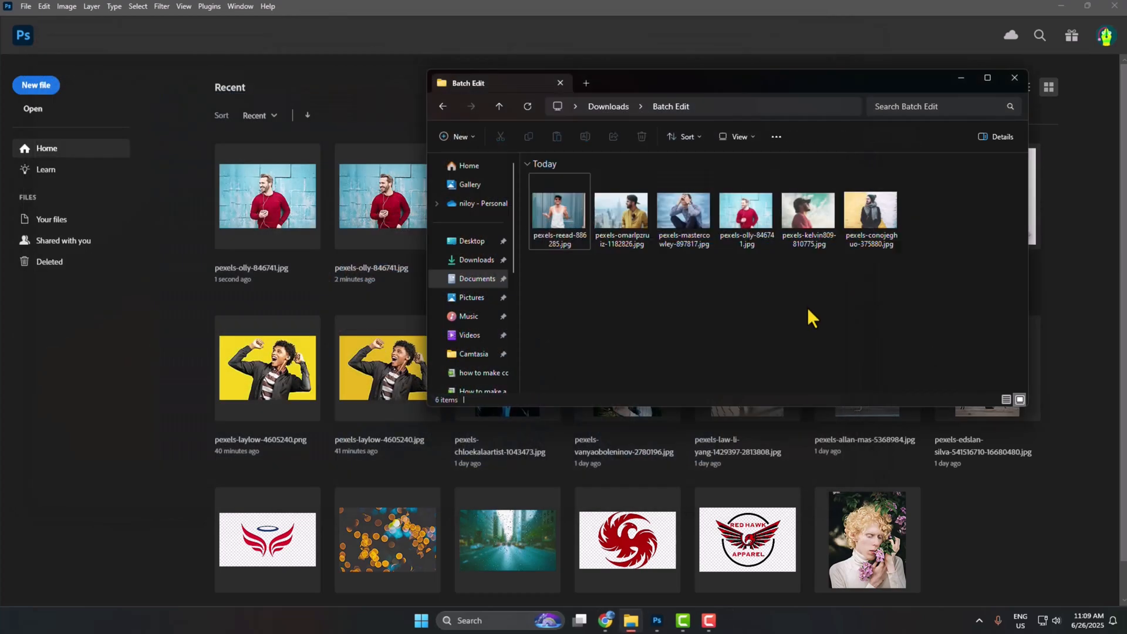